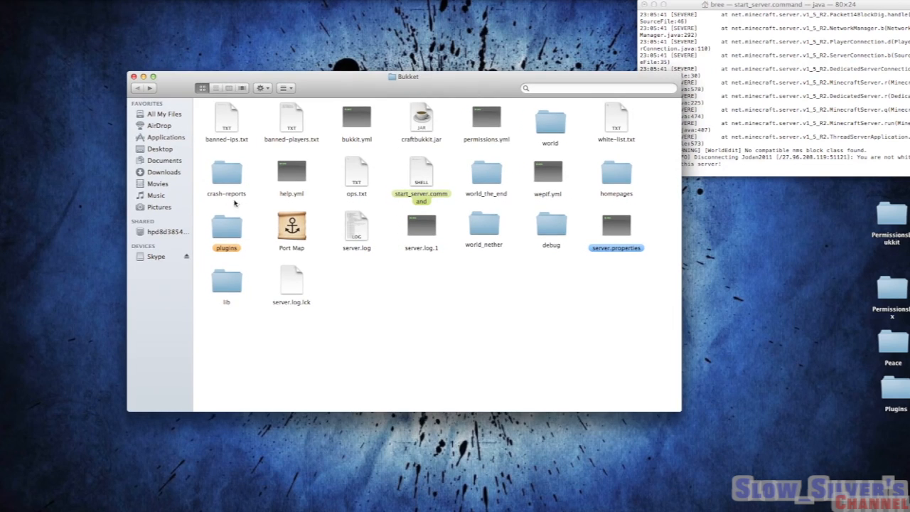
# Step: Navigate into plugins, then Essentials, and open its config.yml file
pyautogui.doubleClick(226, 226)
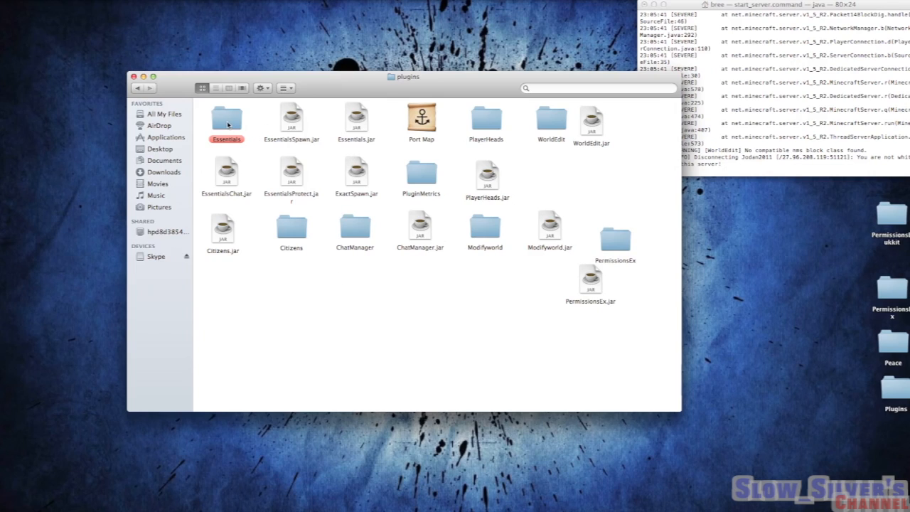
pyautogui.doubleClick(226, 119)
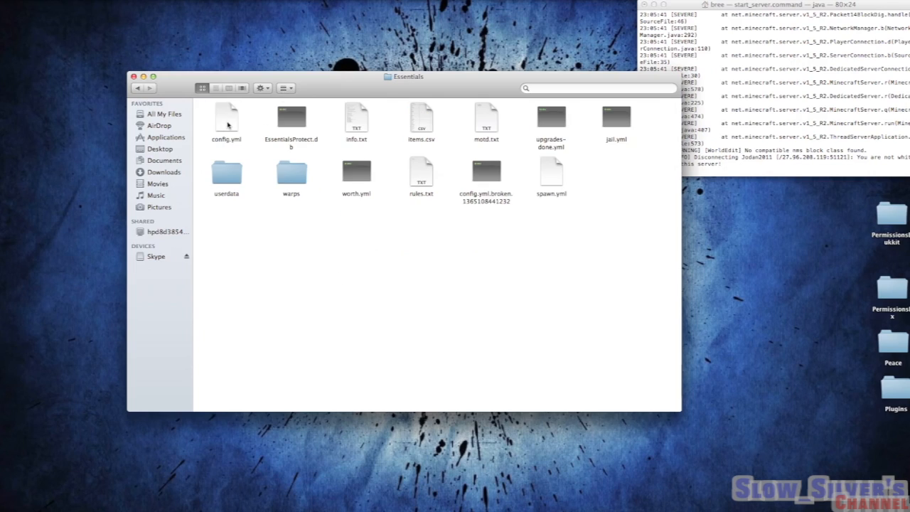
pyautogui.moveTo(434, 228)
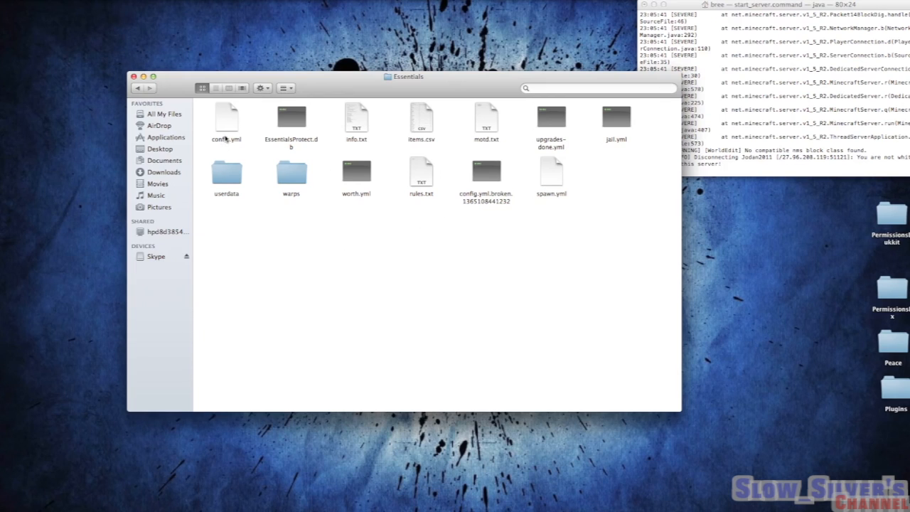
pyautogui.doubleClick(226, 118)
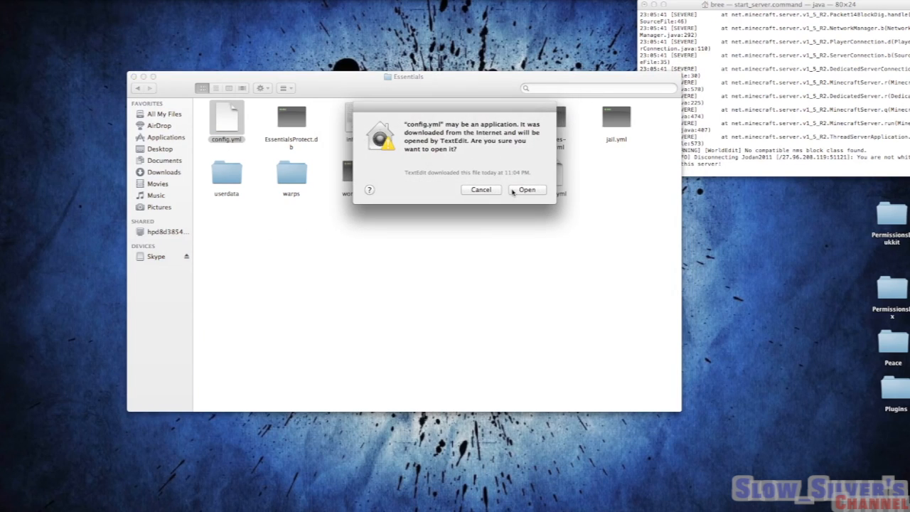
# Step: Confirm the downloaded-file warning so config.yml opens in TextEdit at its notes section
pyautogui.click(527, 189)
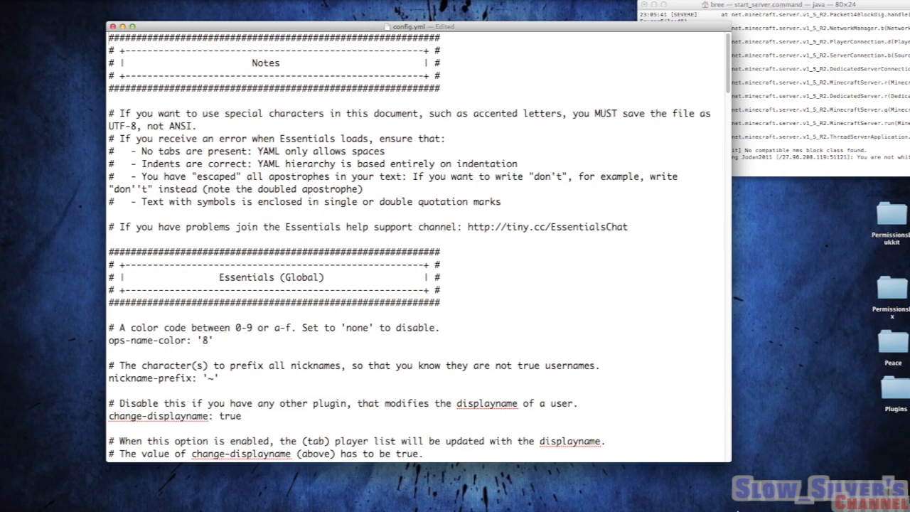
pyautogui.scroll(-3)
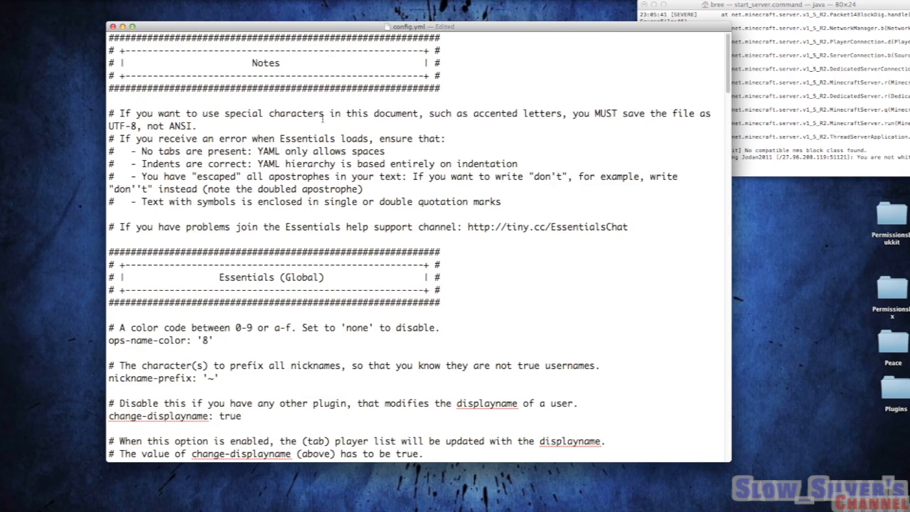
pyautogui.moveTo(331, 160)
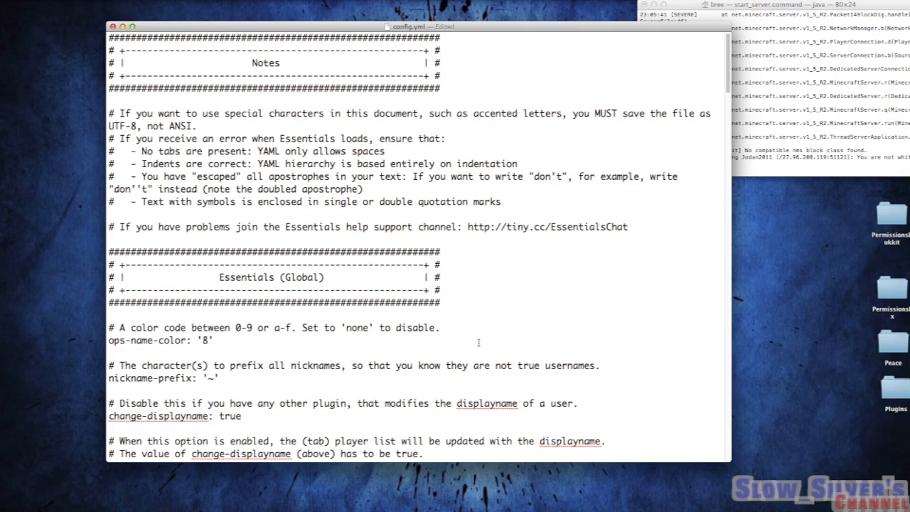
pyautogui.moveTo(417, 342)
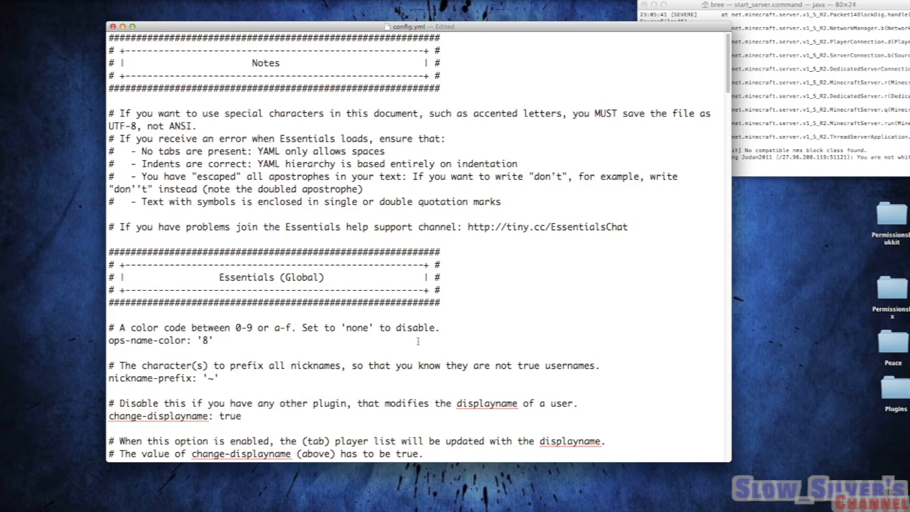
# Step: Scroll config.yml down past the command permissions to the Guest and Member kits section
pyautogui.scroll(-3)
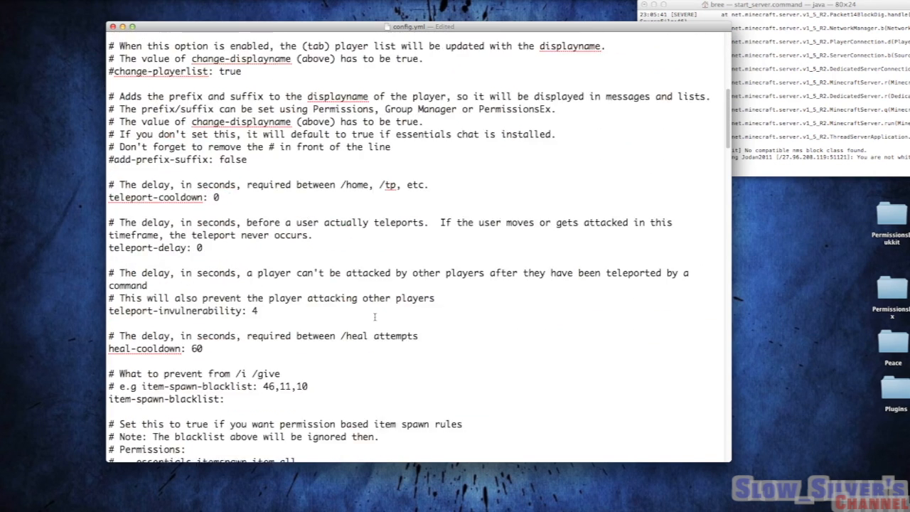
pyautogui.scroll(-3)
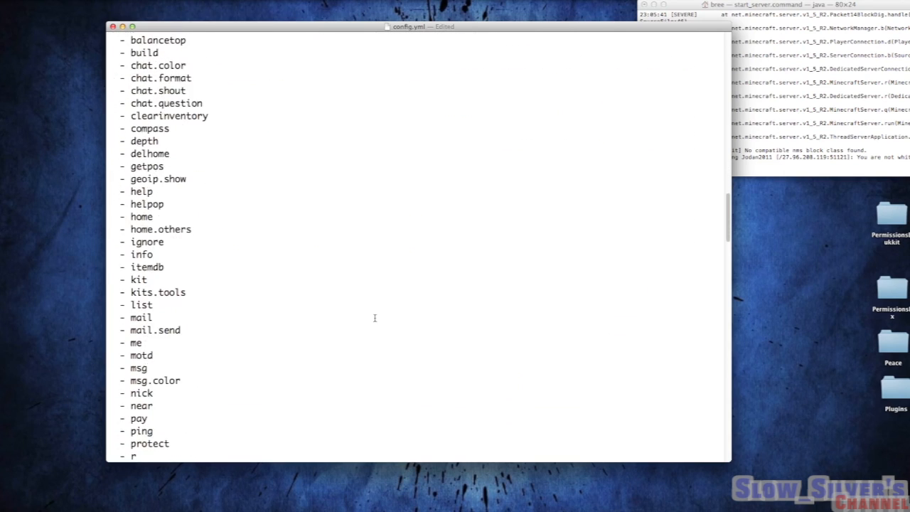
pyautogui.scroll(-3)
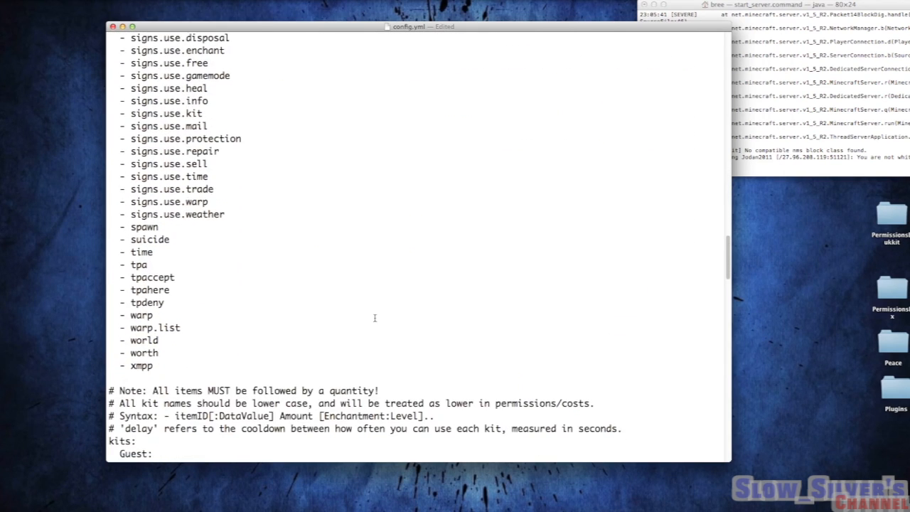
pyautogui.scroll(-3)
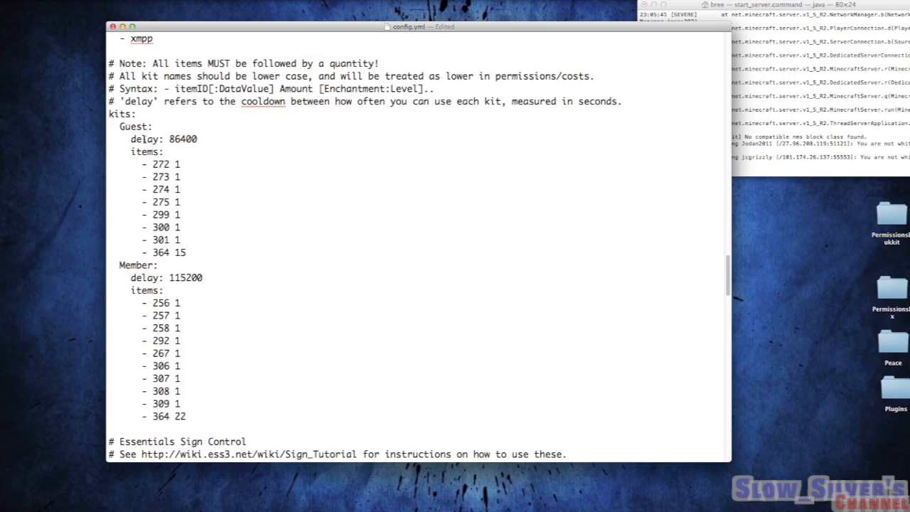
pyautogui.doubleClick(135, 127)
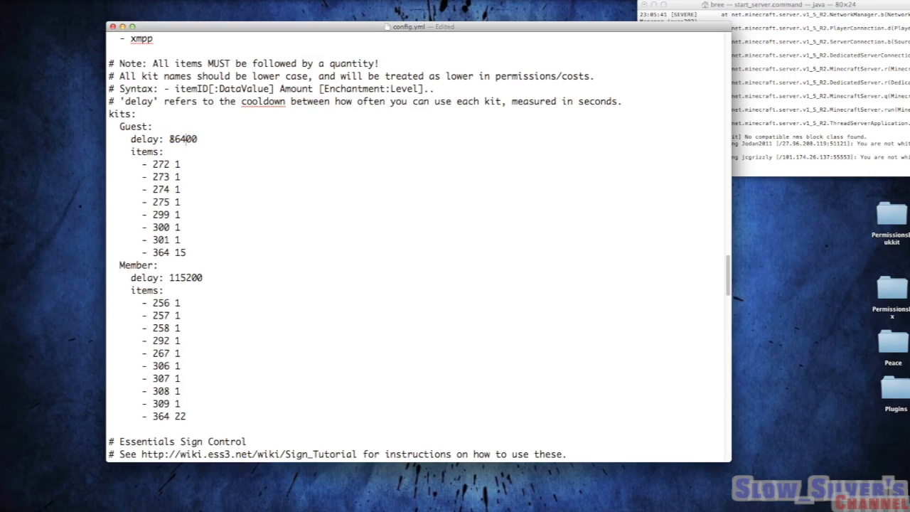
pyautogui.doubleClick(183, 138)
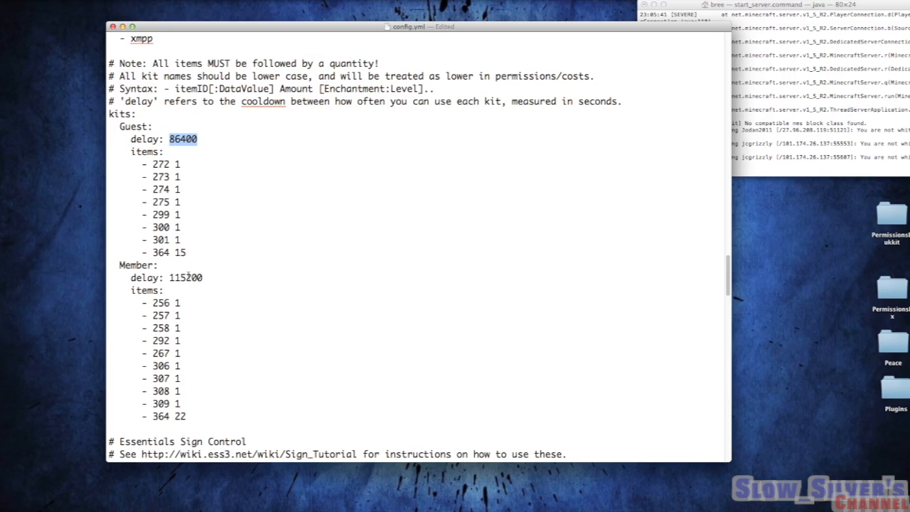
pyautogui.doubleClick(185, 277)
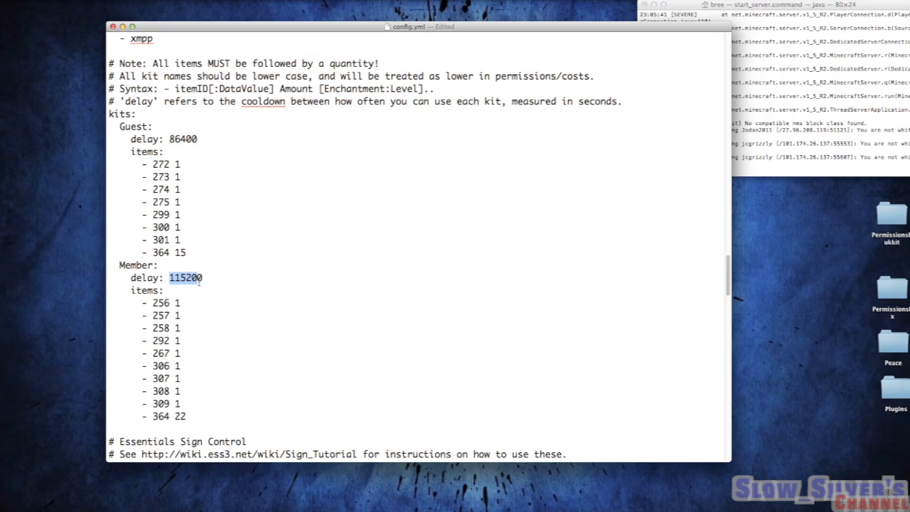
pyautogui.click(202, 277)
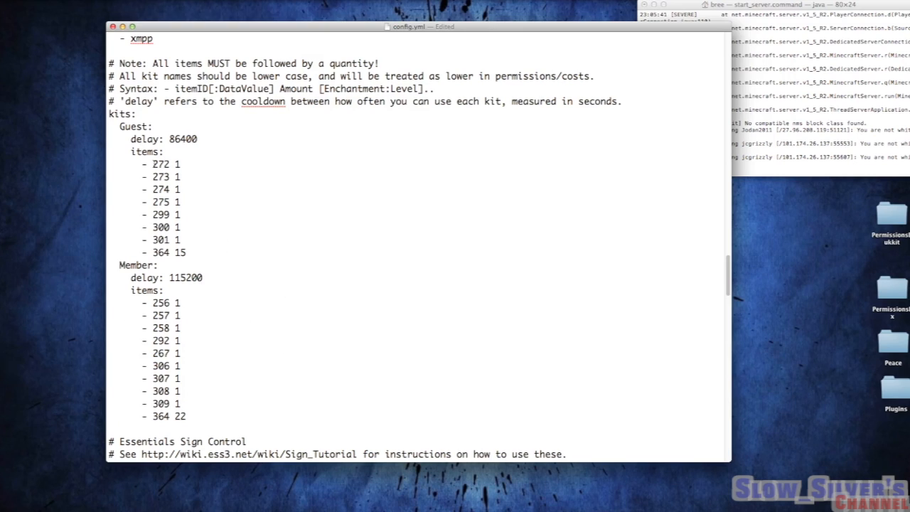
pyautogui.doubleClick(161, 164)
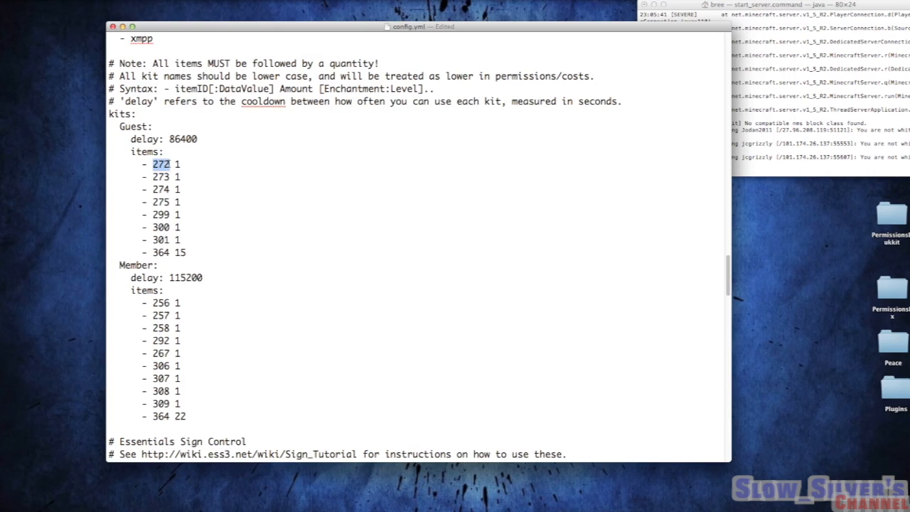
pyautogui.click(171, 164)
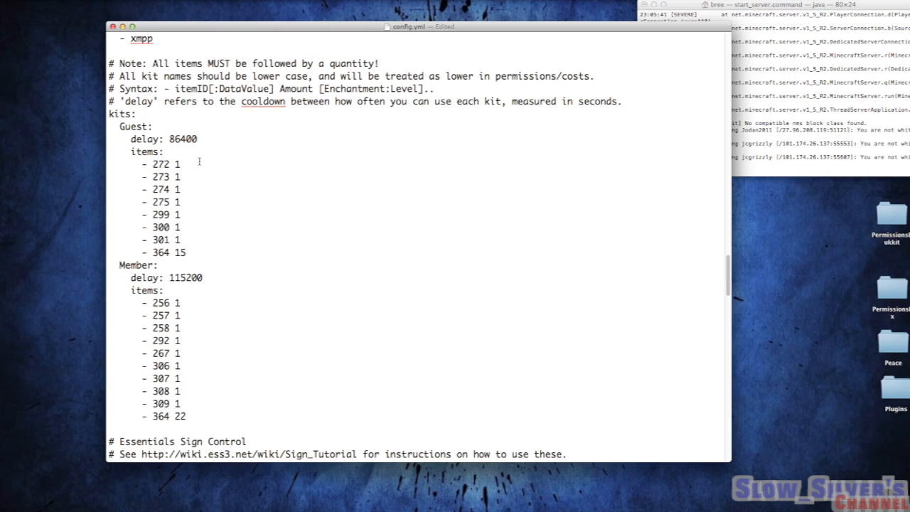
pyautogui.click(180, 164)
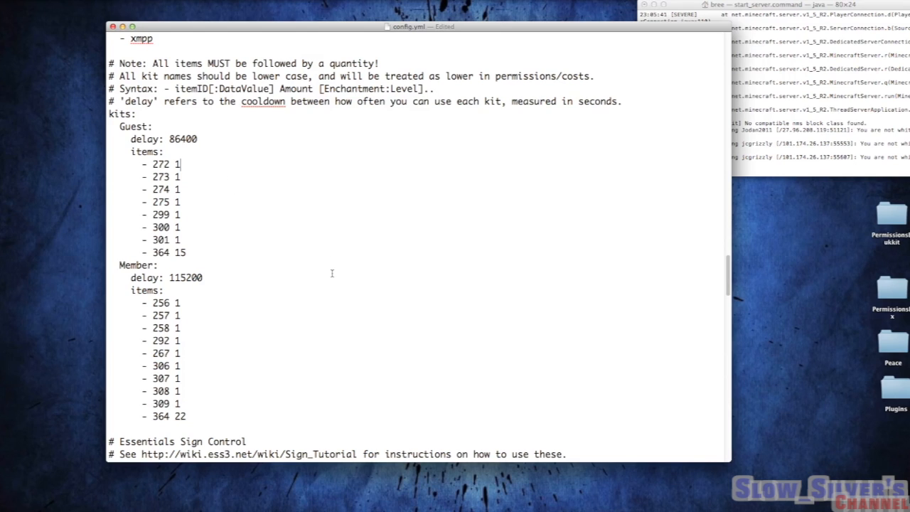
pyautogui.moveTo(342, 300)
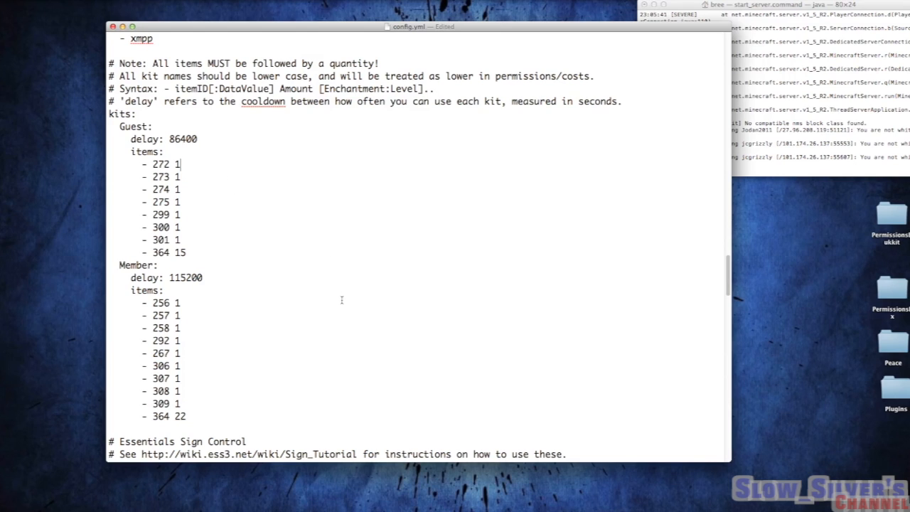
# Step: Scroll to the enabledSigns list to confirm '- kit' is uncommented
pyautogui.scroll(-3)
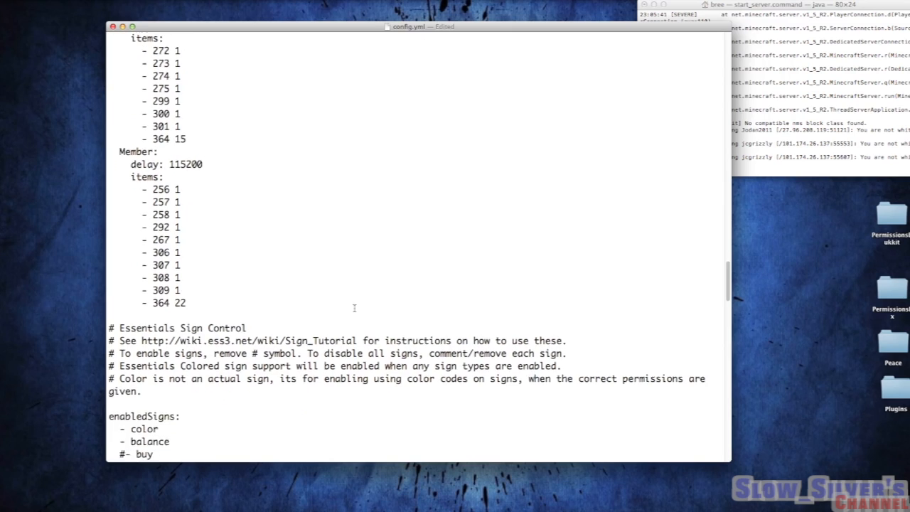
pyautogui.scroll(-3)
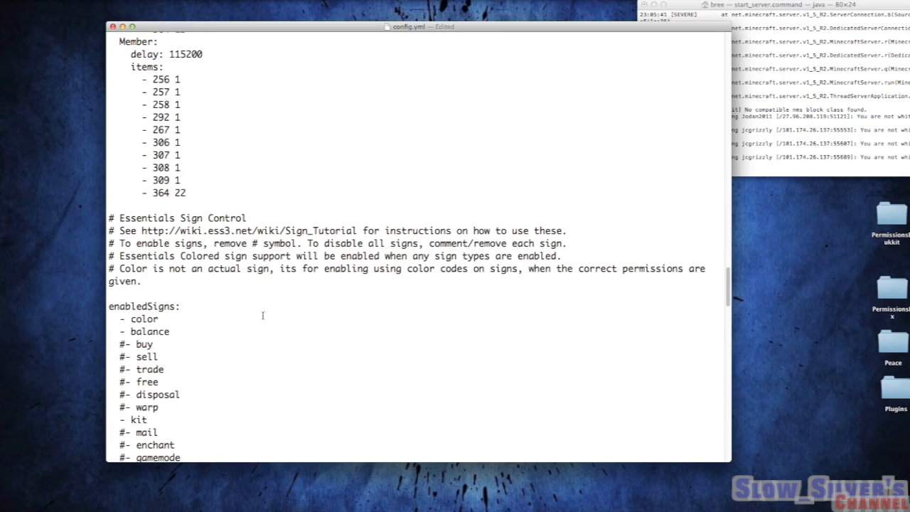
pyautogui.scroll(-3)
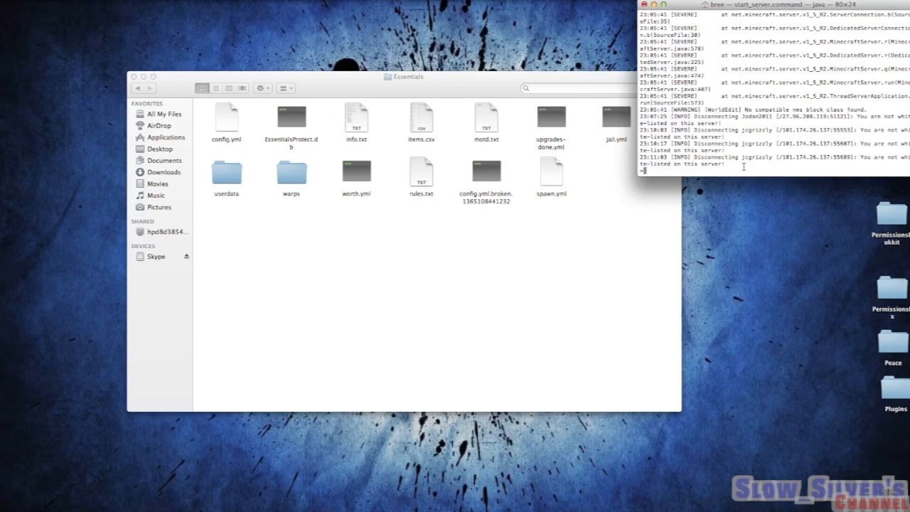
# Step: Run reload in the server console to apply the edited Essentials config
pyautogui.write('re')
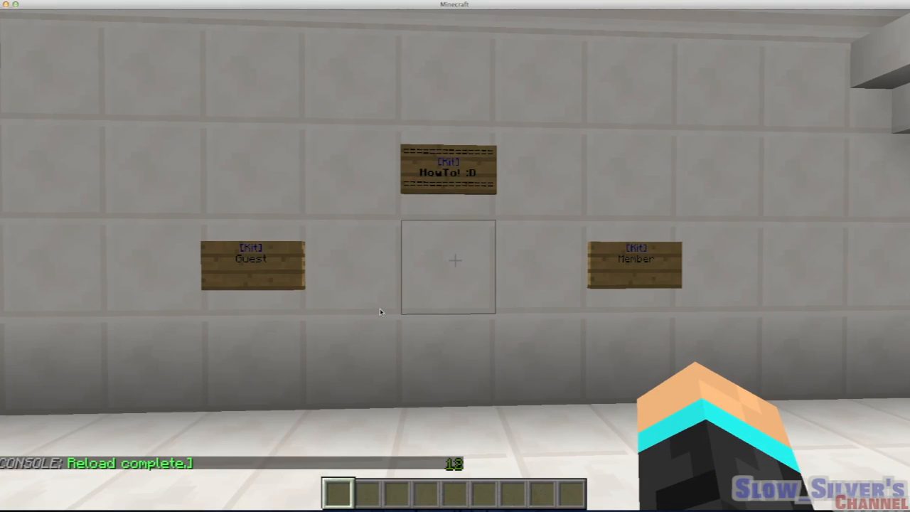
pyautogui.moveTo(455, 256)
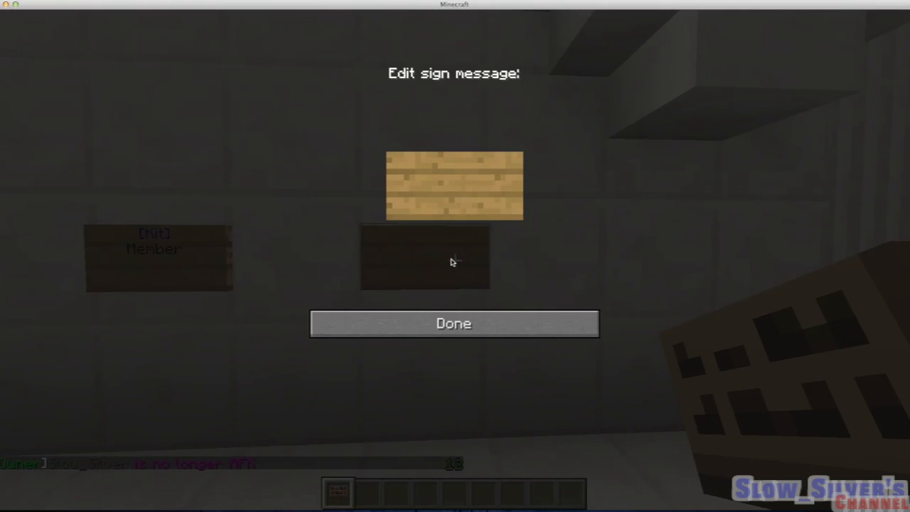
# Step: Write [kit] and Member on the new wall sign and finish it
pyautogui.write('[kit')
pyautogui.write('Membe')
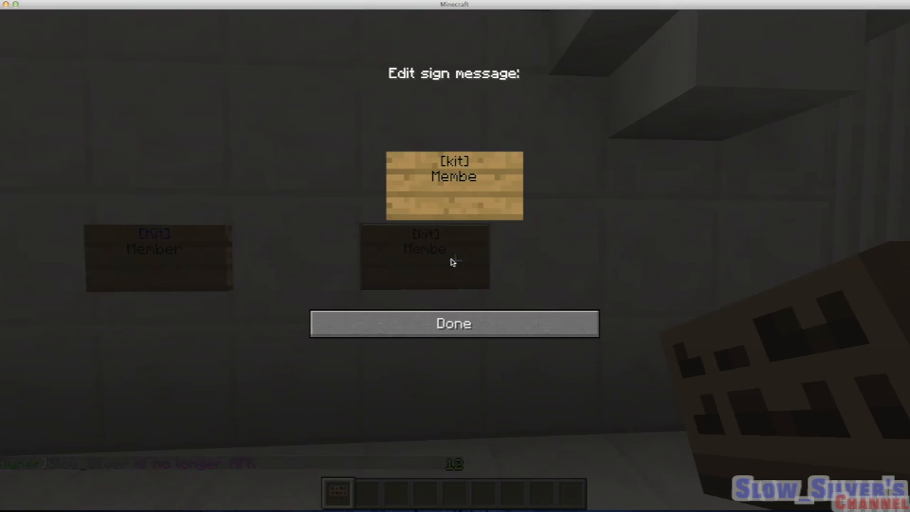
pyautogui.click(454, 324)
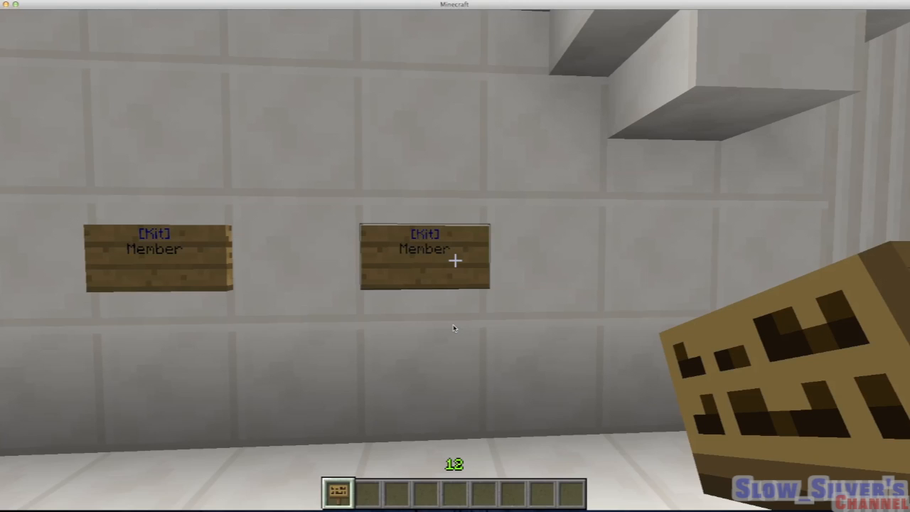
pyautogui.press('e')
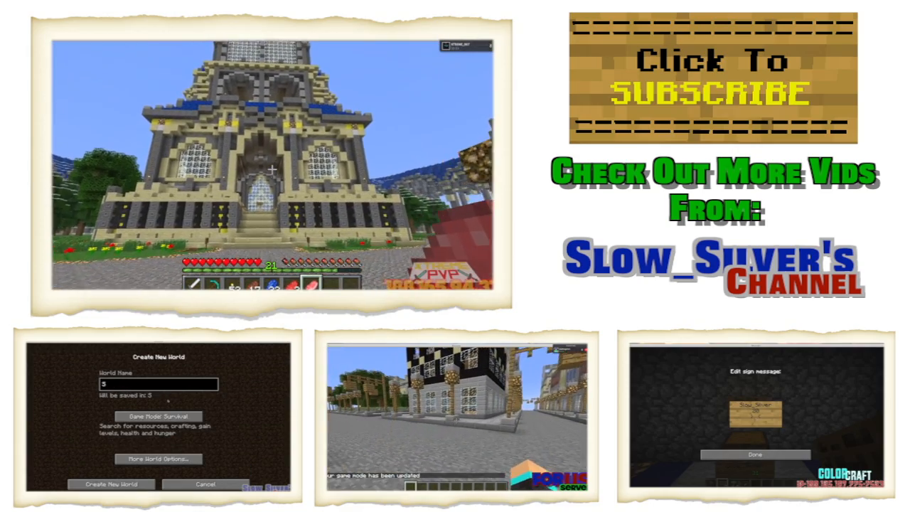
pyautogui.write('Sandstone HowTo')
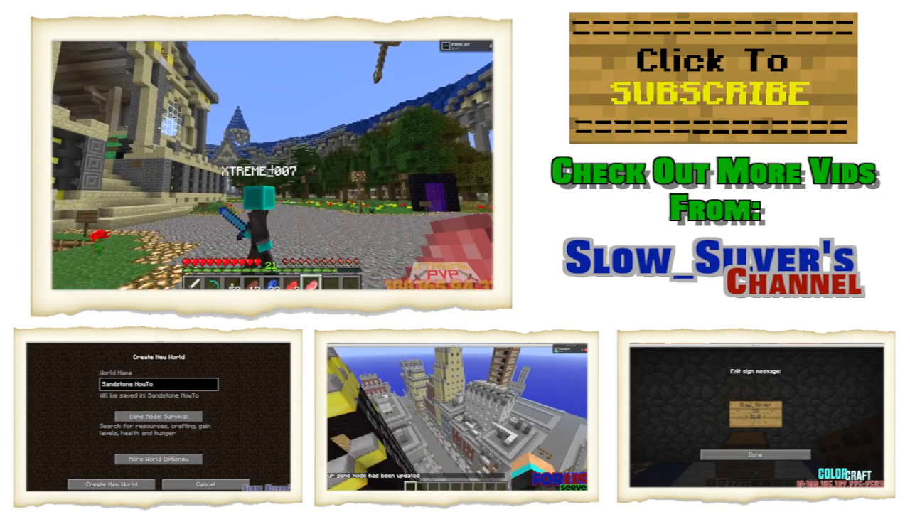
pyautogui.click(157, 416)
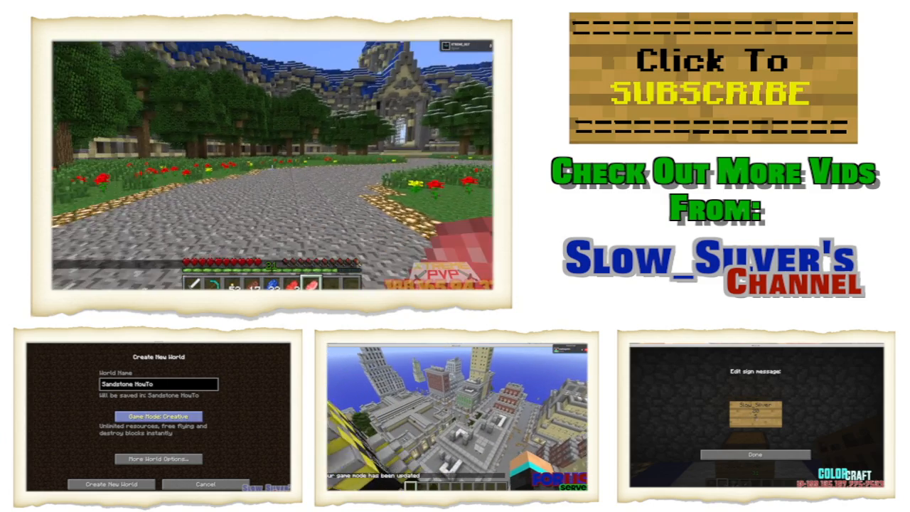